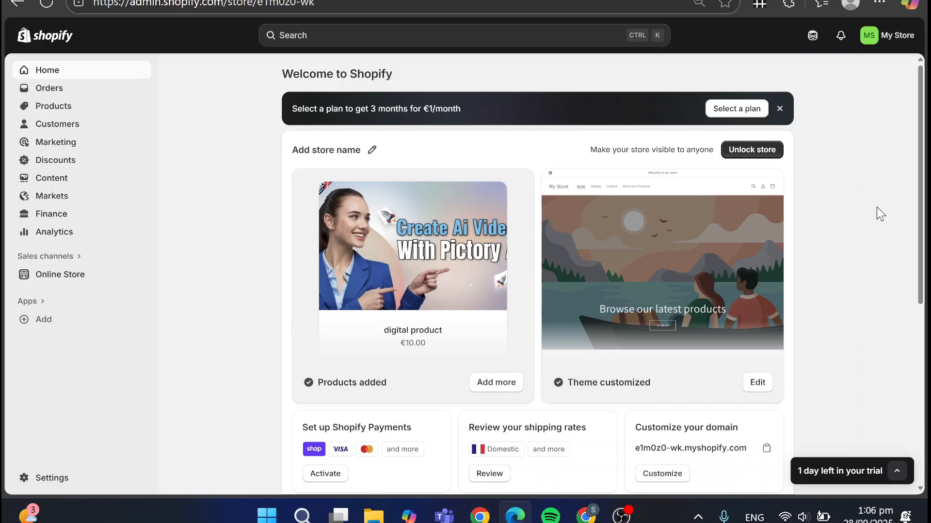
pyautogui.moveTo(862, 158)
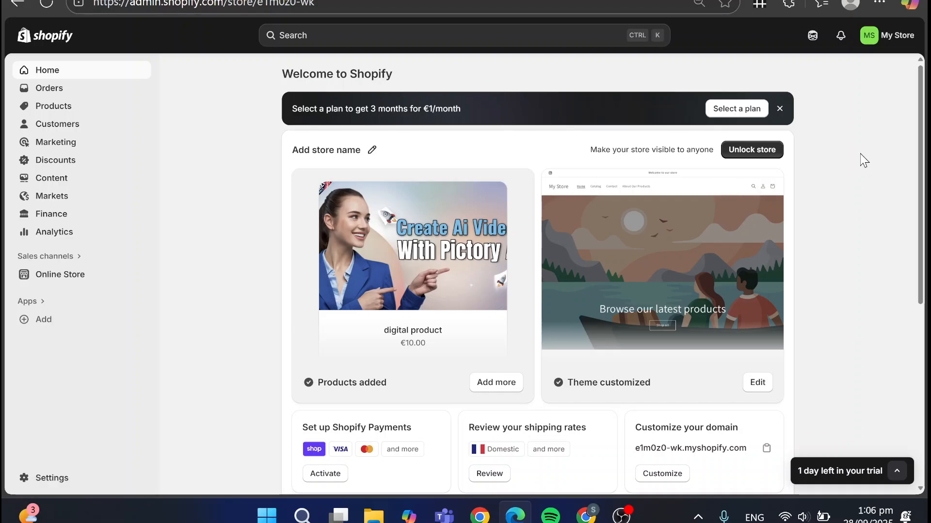
# Dismiss the 'Select a plan' promotion banner on the admin home page
pyautogui.click(780, 108)
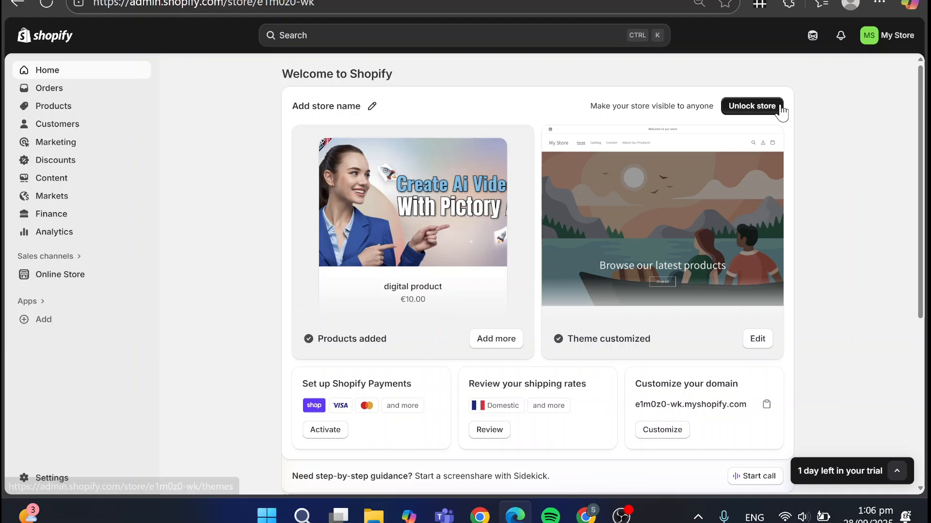
pyautogui.moveTo(849, 118)
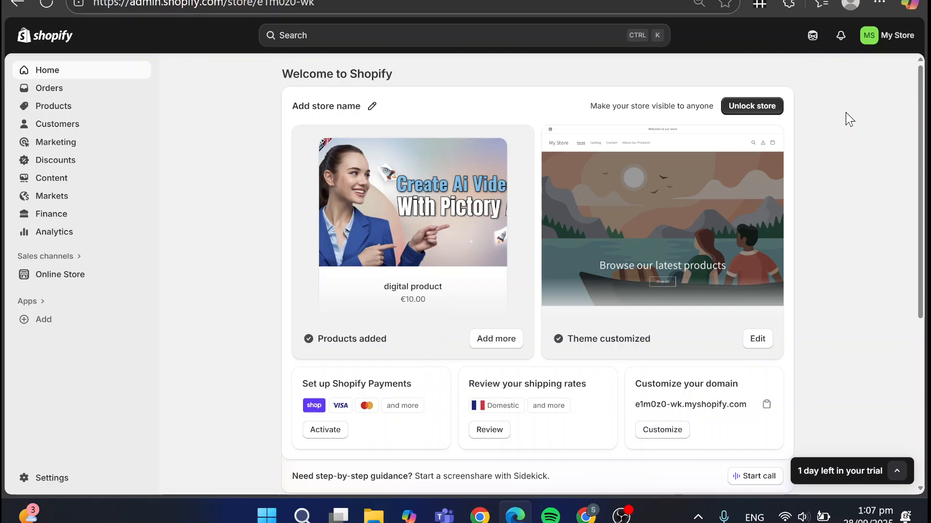
pyautogui.moveTo(77, 279)
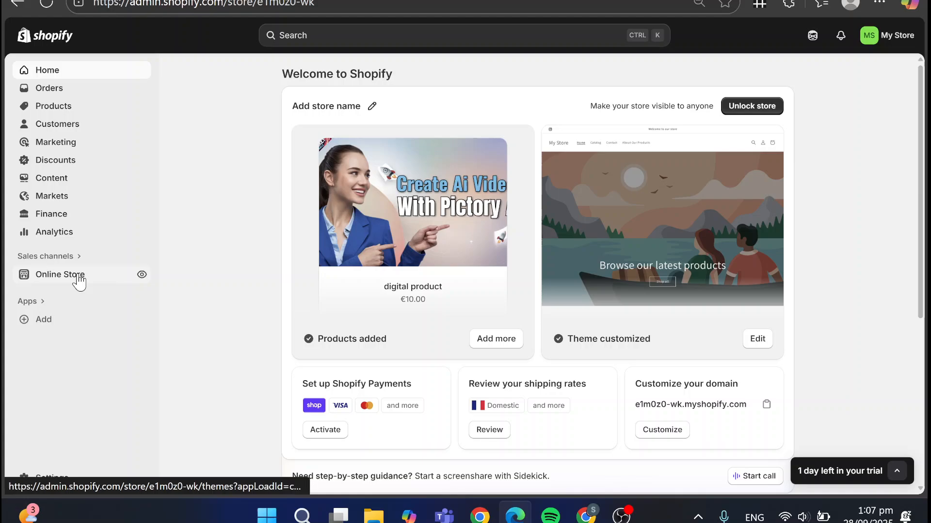
# Go to Products and open Test Product's details page
pyautogui.click(53, 106)
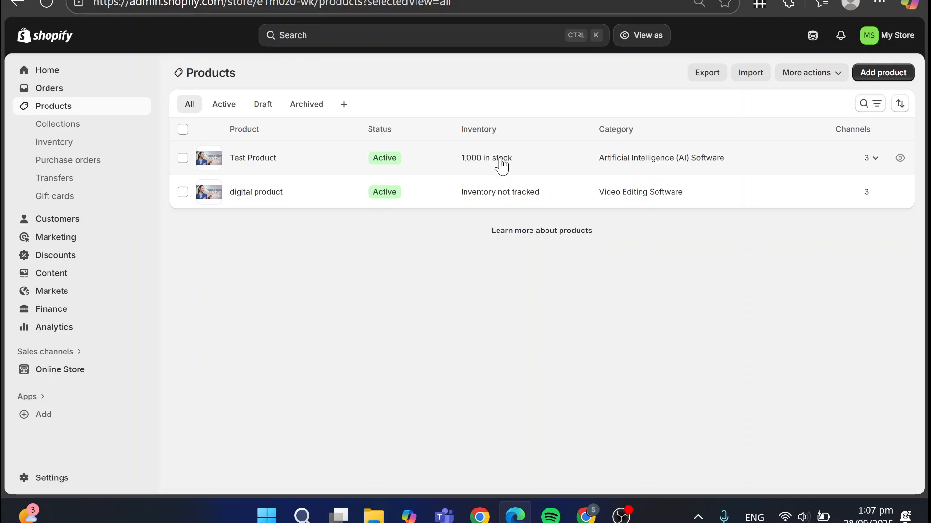
pyautogui.click(253, 158)
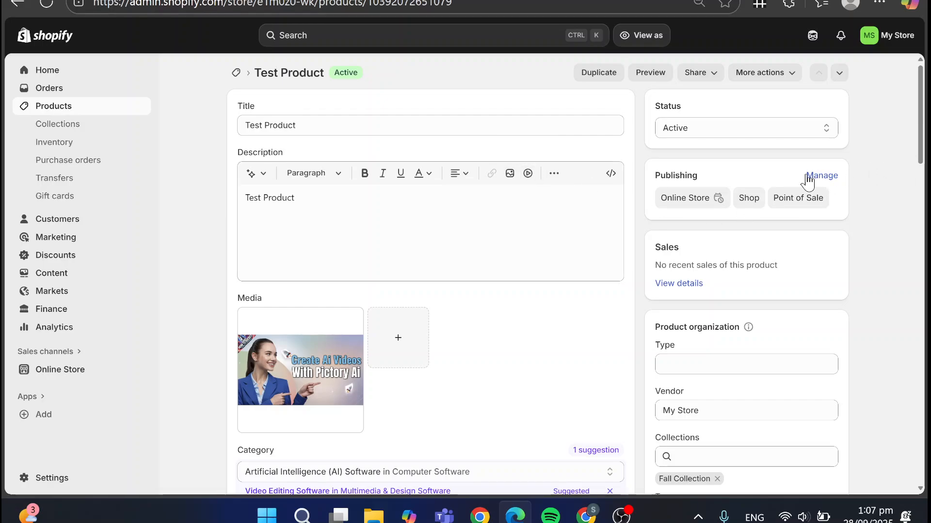
pyautogui.moveTo(878, 118)
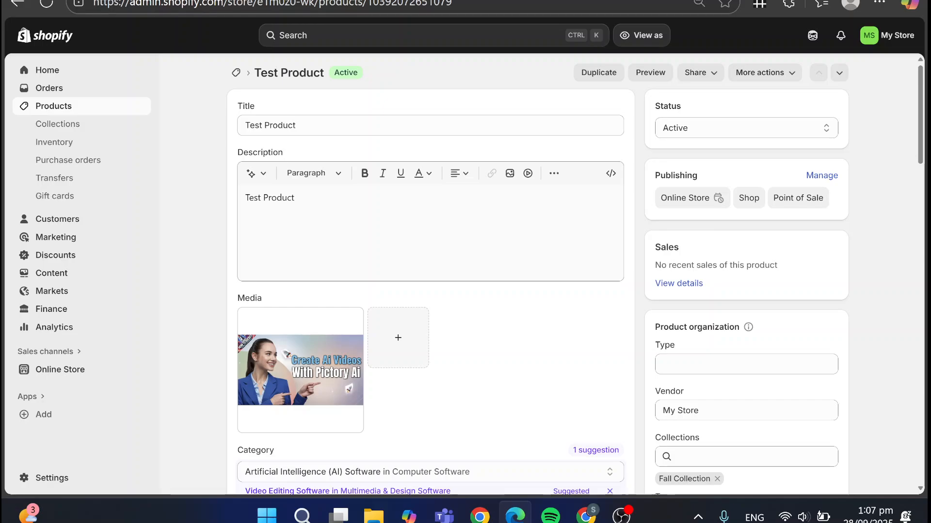
# Review Test Product's inventory locations (Shop location and UK) unchanged, then go to store Settings
pyautogui.scroll(-3)
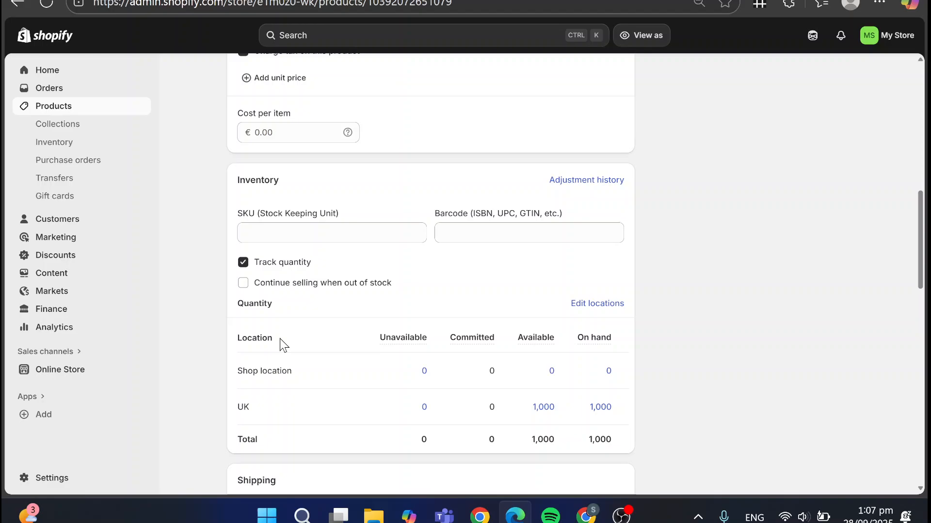
pyautogui.moveTo(618, 315)
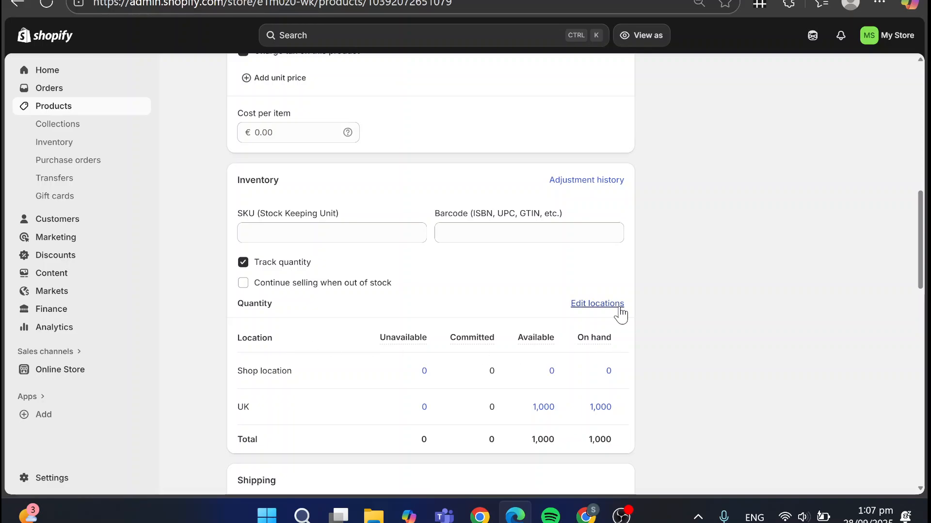
pyautogui.click(597, 303)
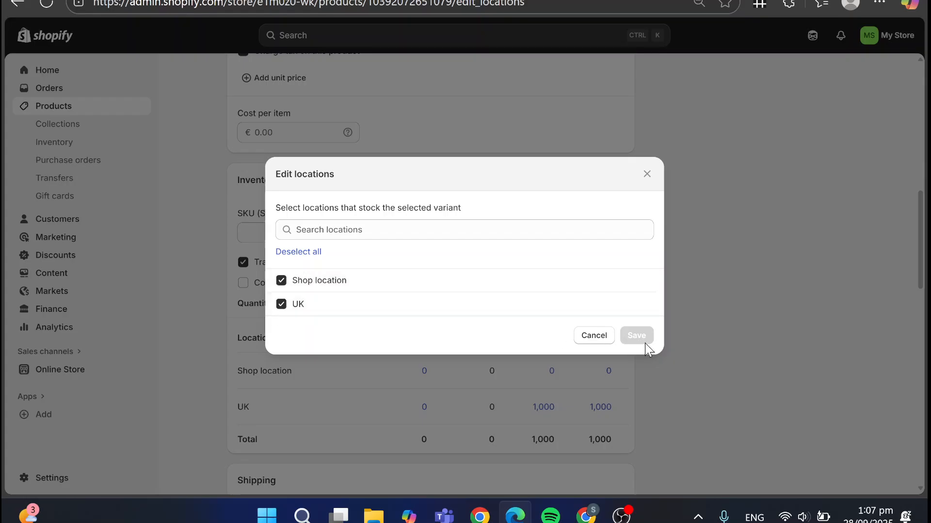
pyautogui.click(594, 336)
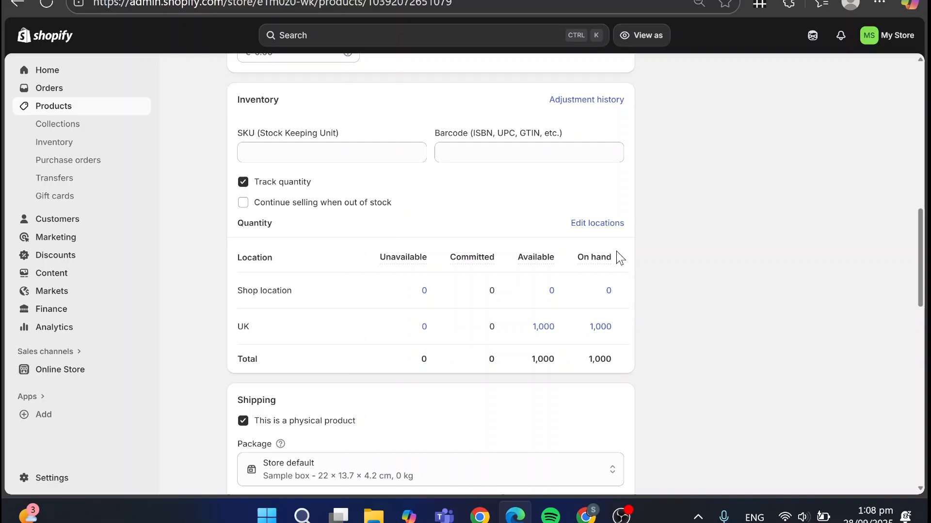
pyautogui.moveTo(618, 270)
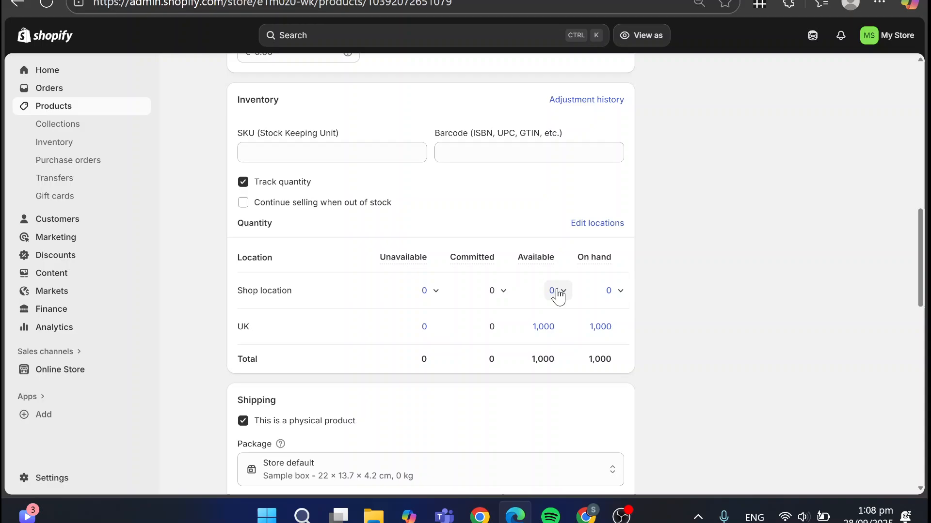
pyautogui.moveTo(562, 302)
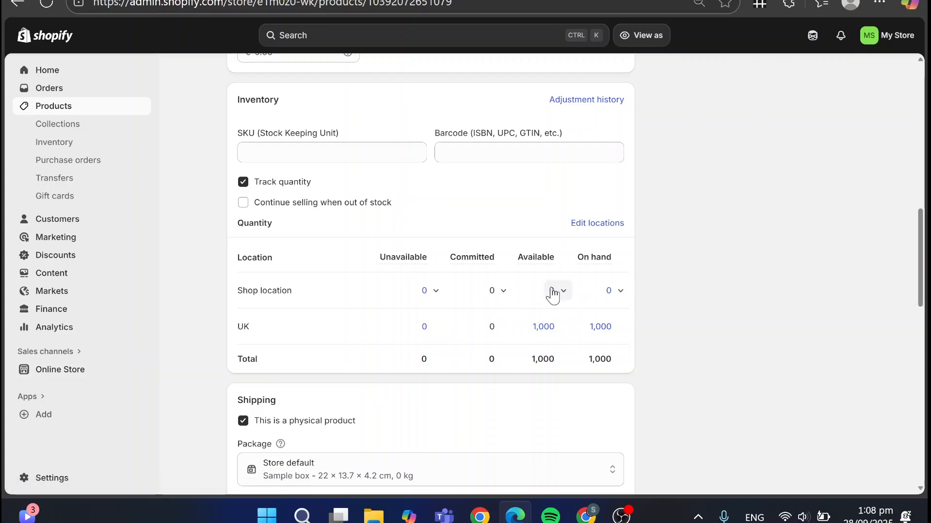
pyautogui.click(557, 290)
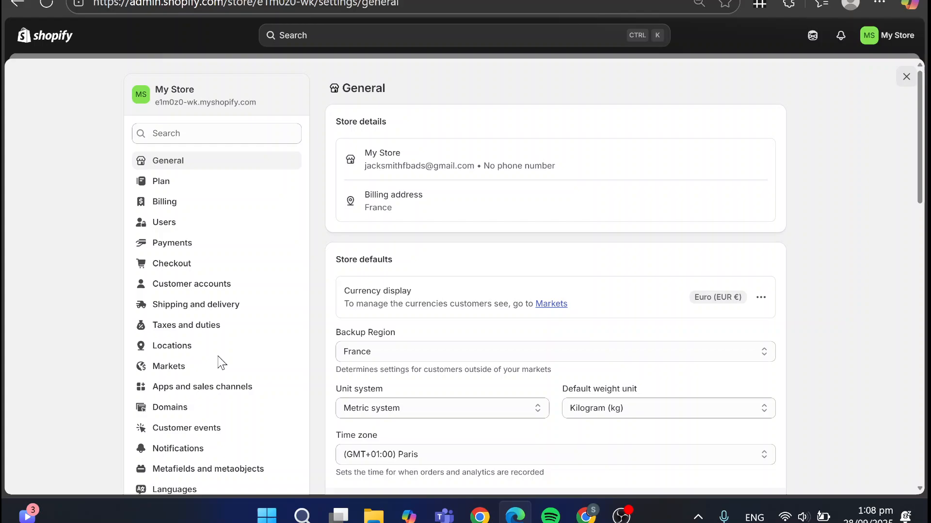
# Open the UK location from the Locations settings
pyautogui.click(172, 345)
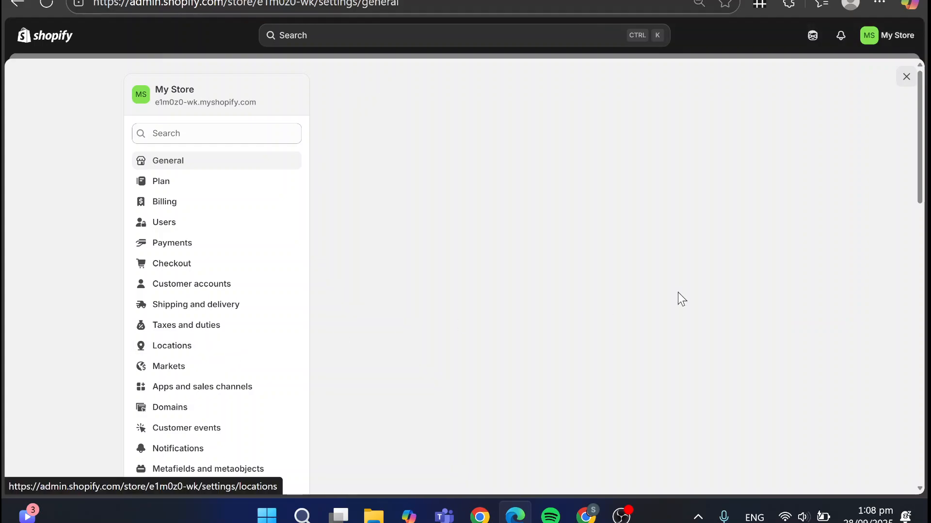
pyautogui.click(172, 345)
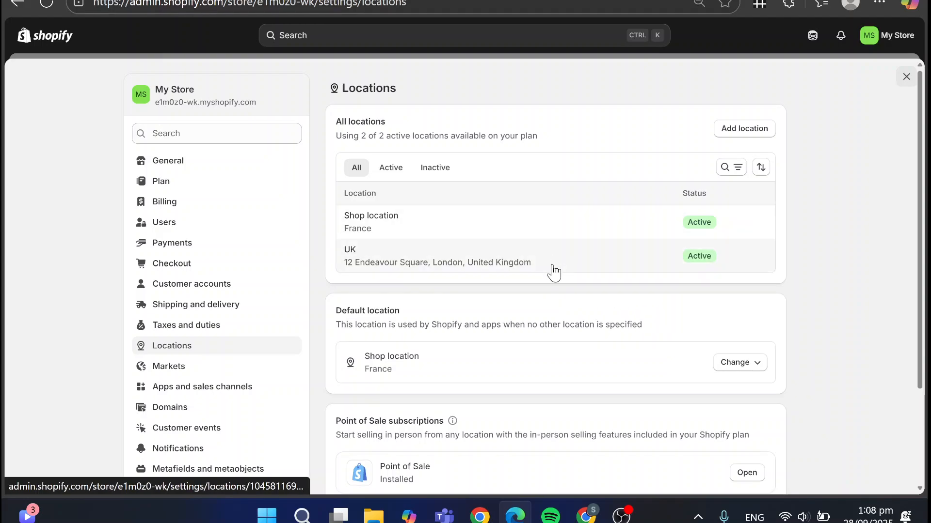
pyautogui.moveTo(581, 252)
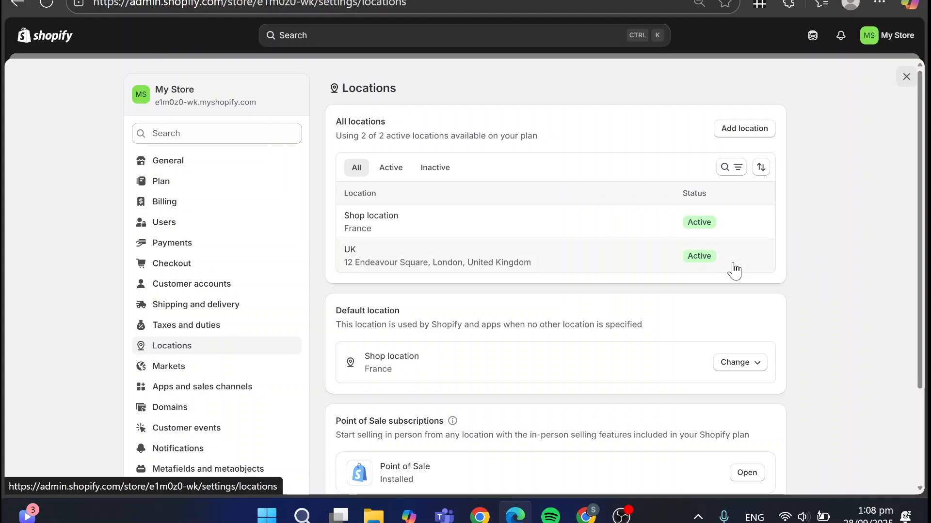
pyautogui.moveTo(626, 278)
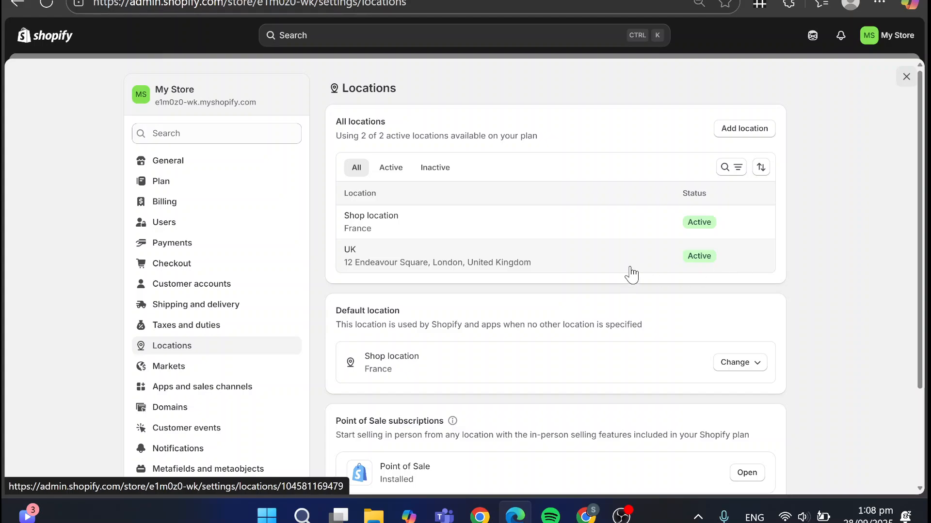
pyautogui.moveTo(607, 266)
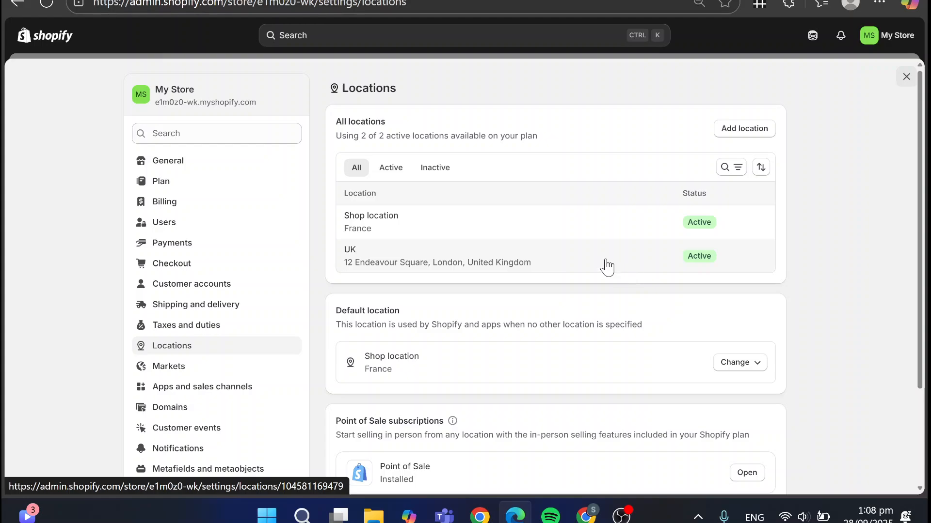
pyautogui.moveTo(578, 271)
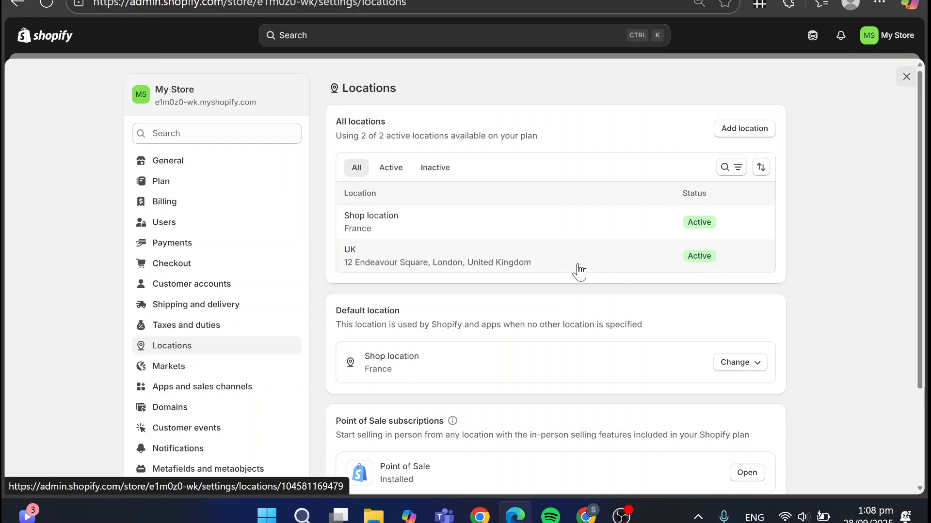
pyautogui.click(456, 261)
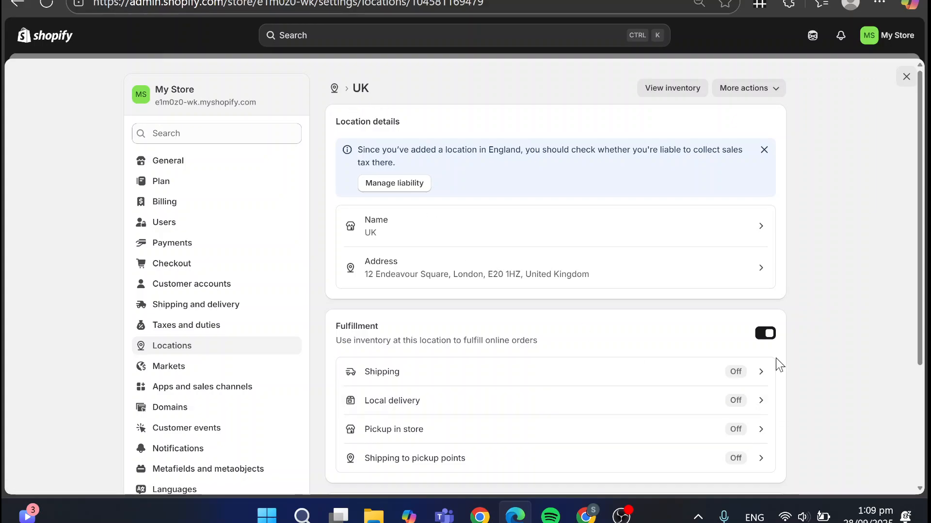
# Switch off online-order fulfillment for UK, save it and return to Test Product
pyautogui.click(764, 333)
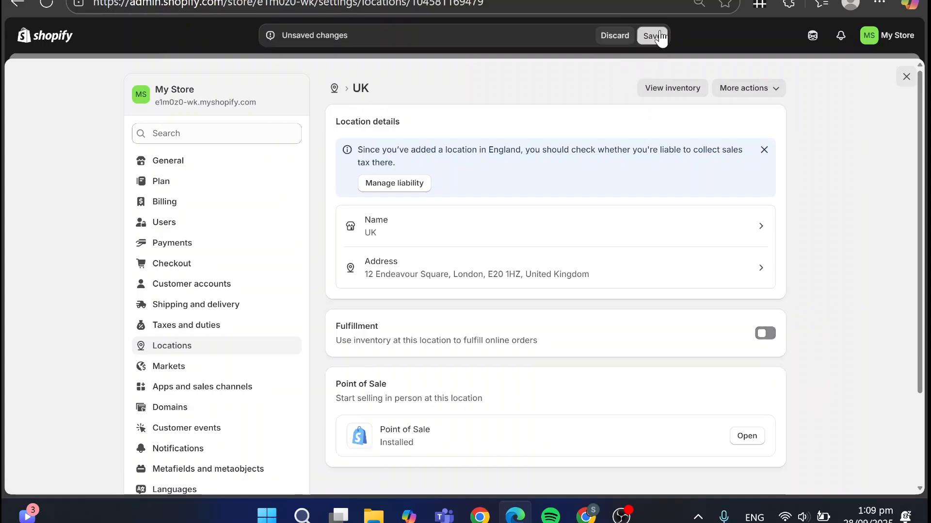
pyautogui.click(652, 35)
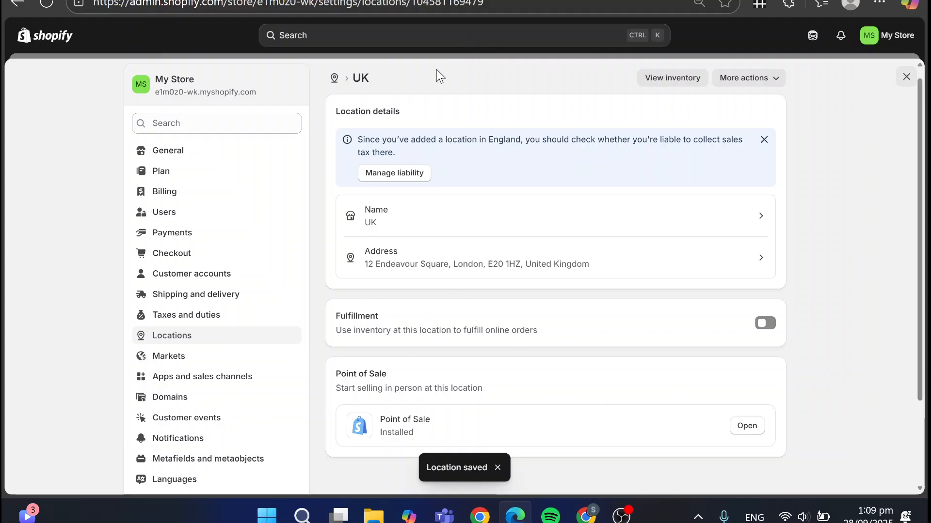
pyautogui.moveTo(905, 76)
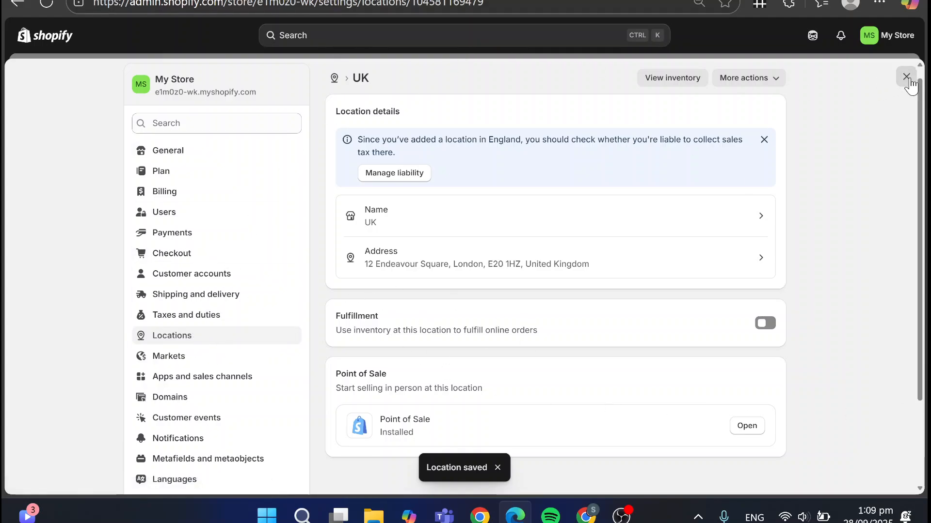
pyautogui.click(906, 77)
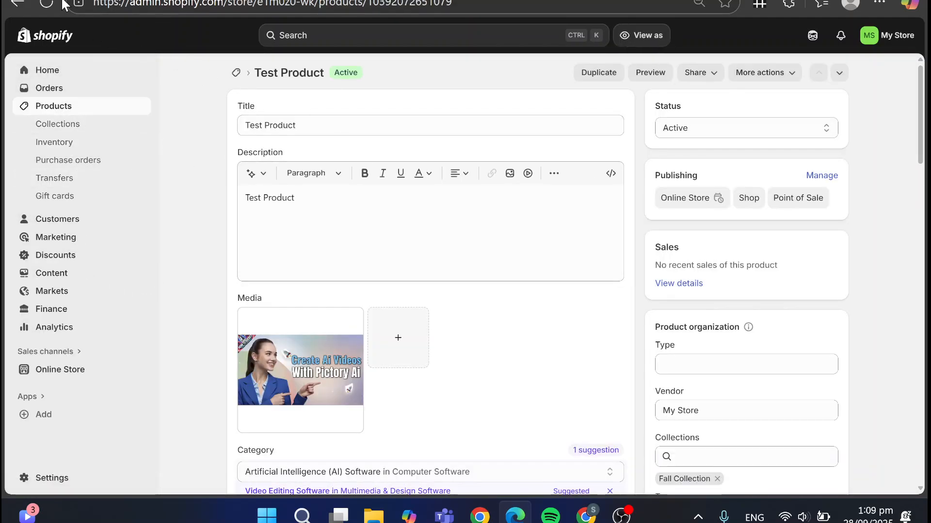
# Preview Test Product in the Dawn theme editor, see it Sold out, and return to Themes
pyautogui.scroll(-3)
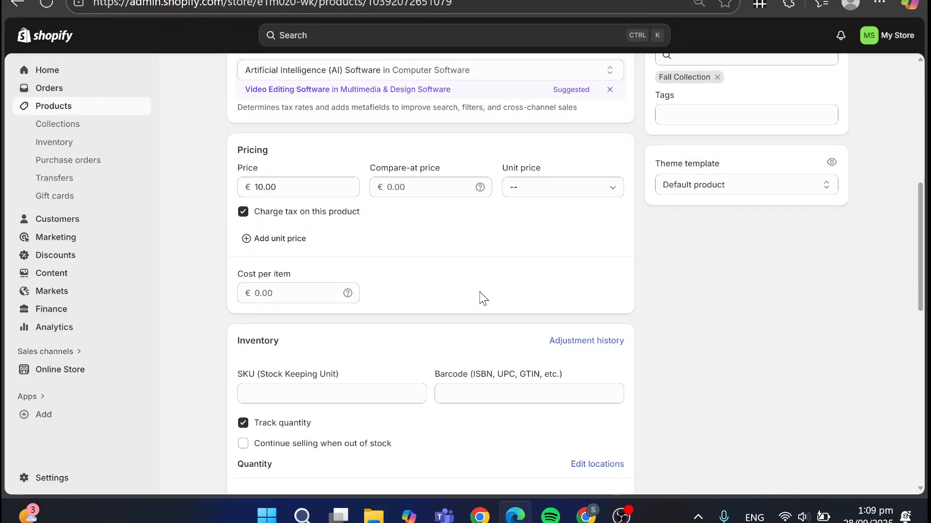
pyautogui.scroll(-3)
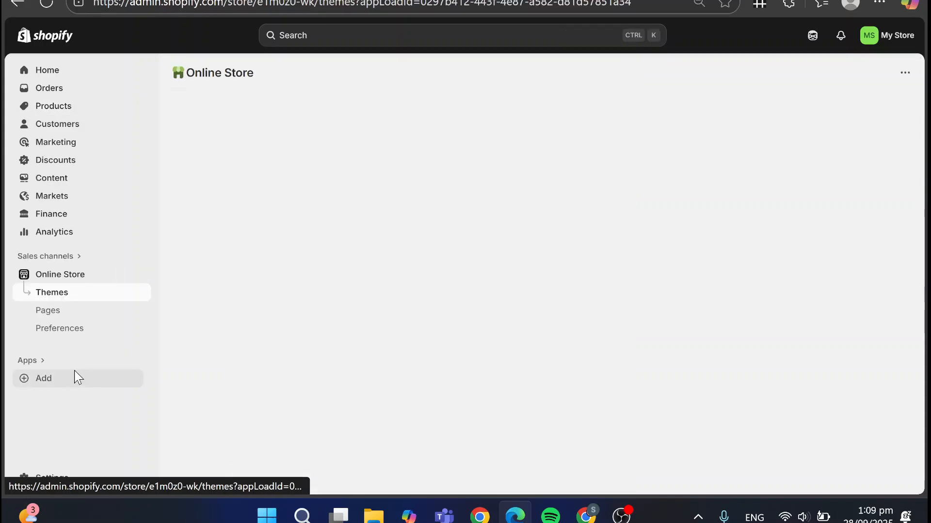
pyautogui.click(52, 293)
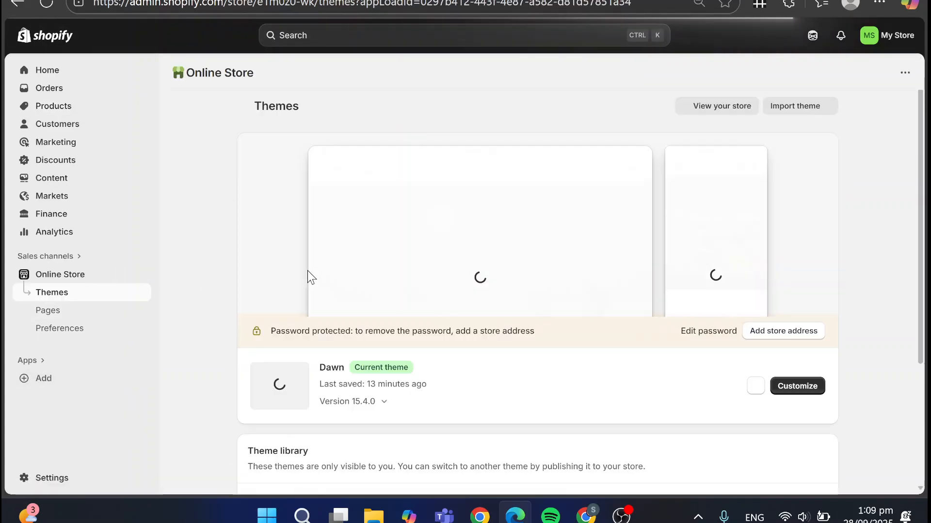
pyautogui.click(797, 385)
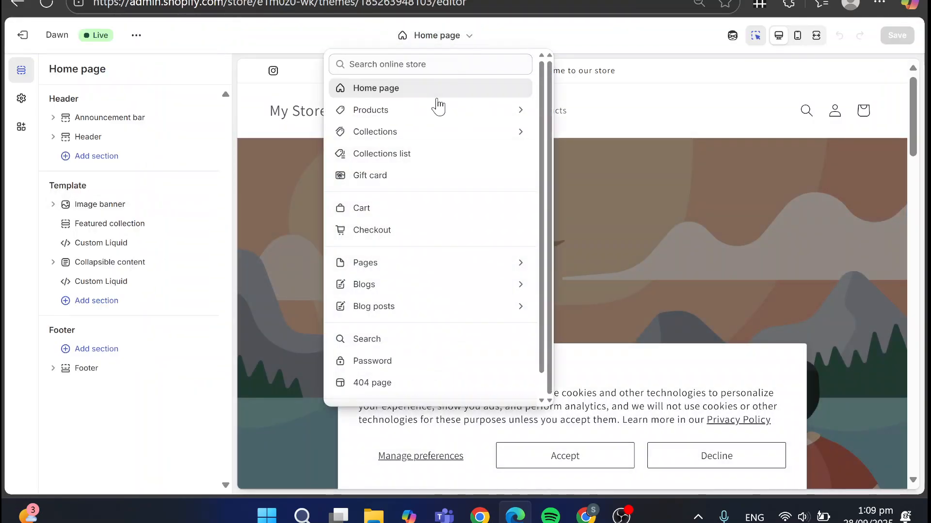
pyautogui.click(370, 109)
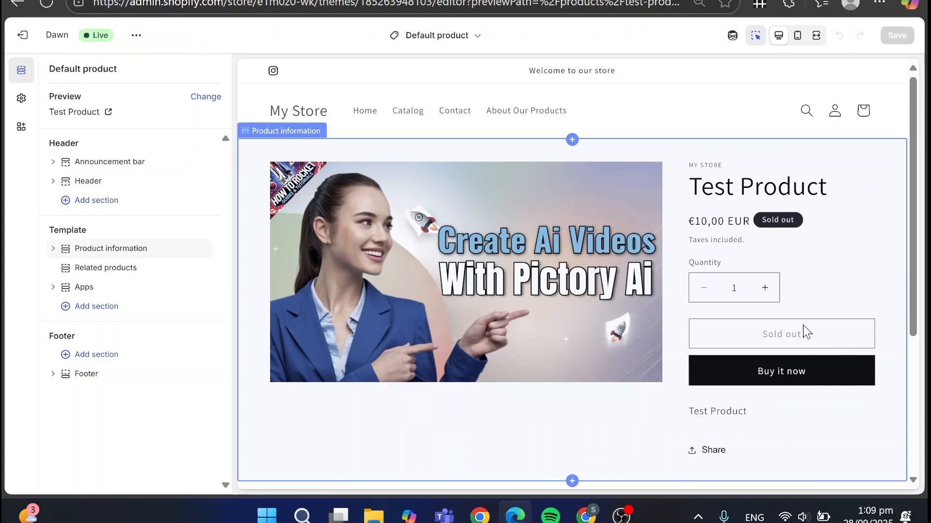
pyautogui.click(781, 333)
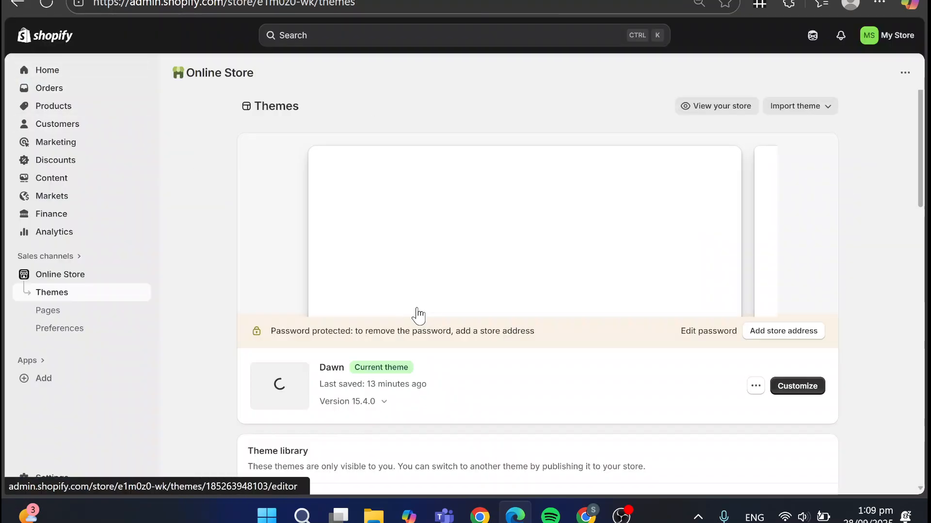
# Recheck Test Product's Quantity table showing 1,000 units at UK, then go to Settings
pyautogui.scroll(-3)
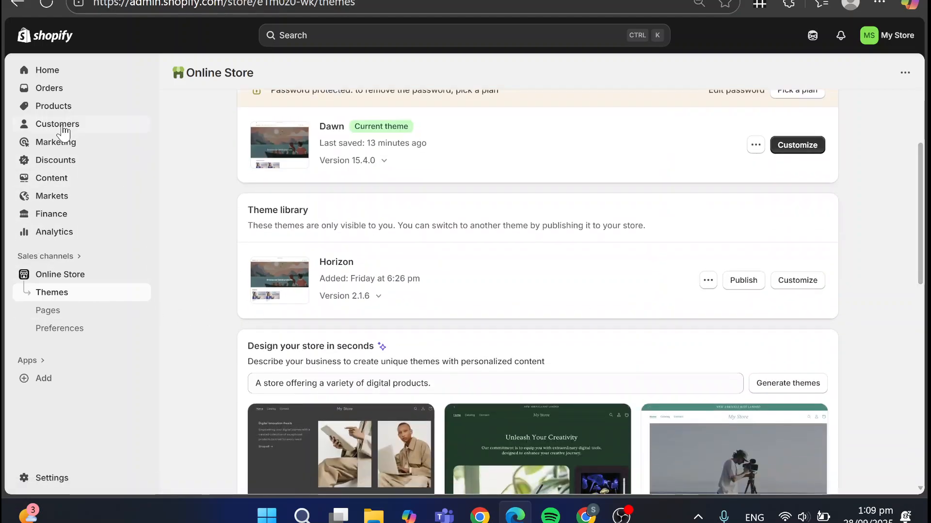
pyautogui.click(53, 106)
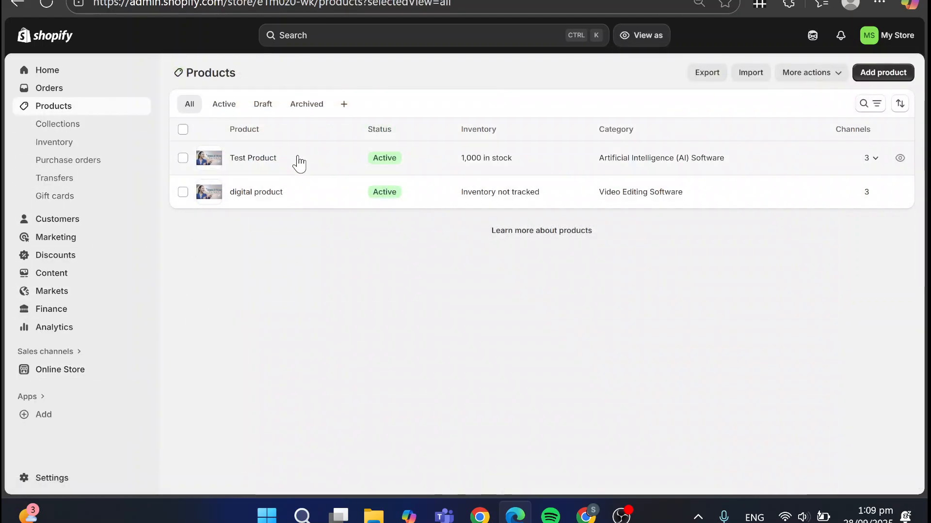
pyautogui.click(252, 158)
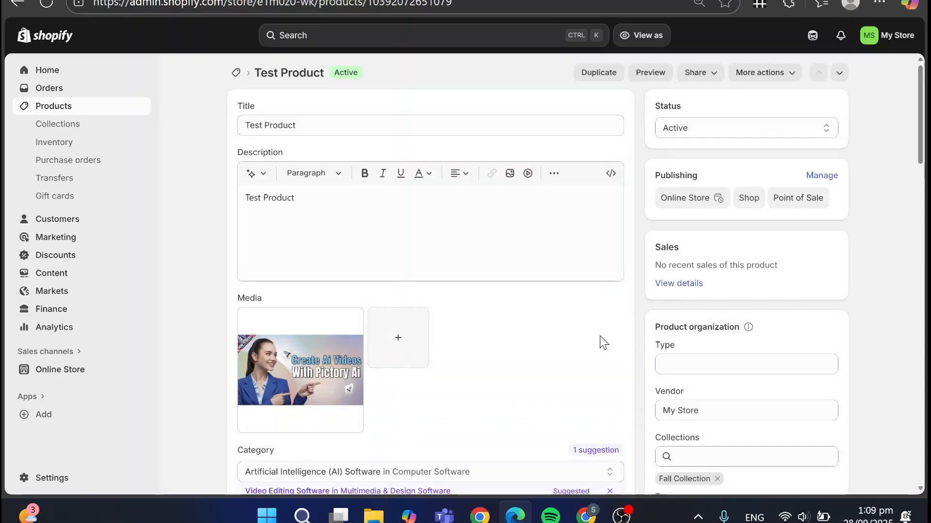
pyautogui.scroll(-3)
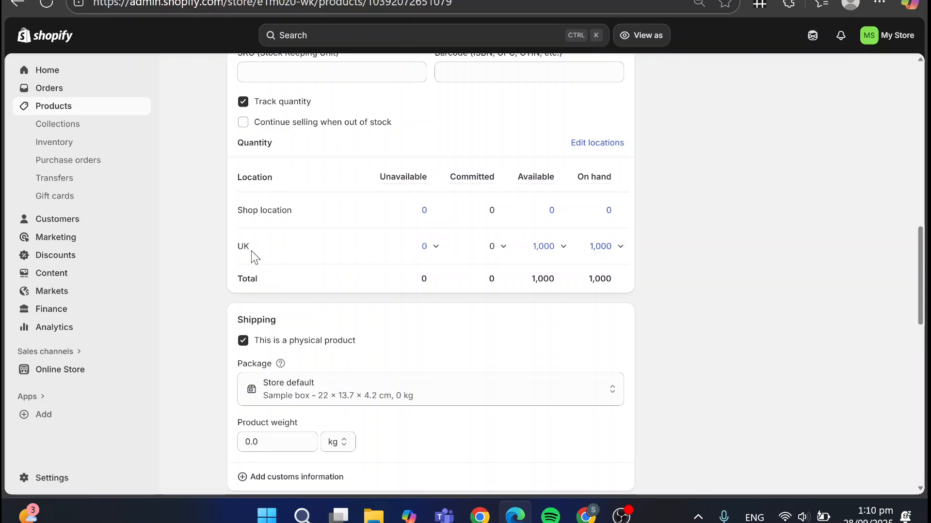
pyautogui.click(52, 478)
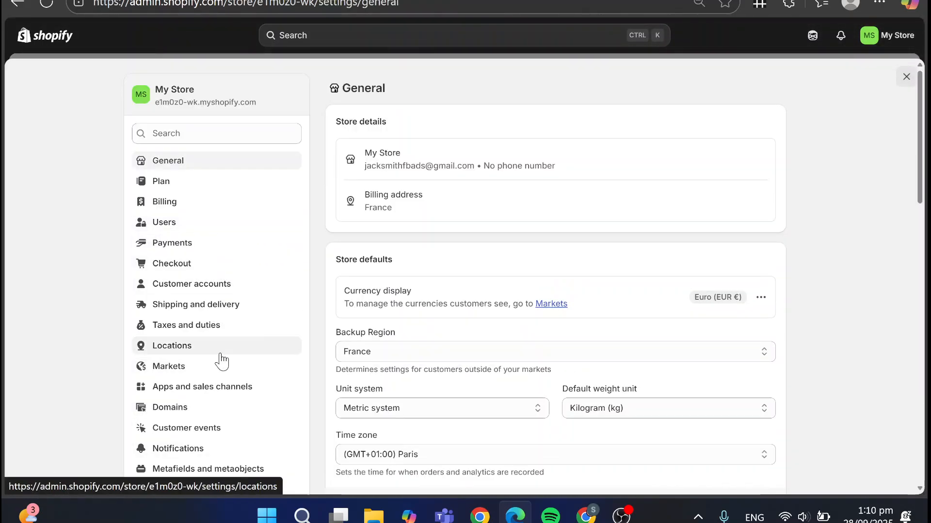
# Open the UK location from the Locations settings to re-enable fulfillment
pyautogui.click(171, 345)
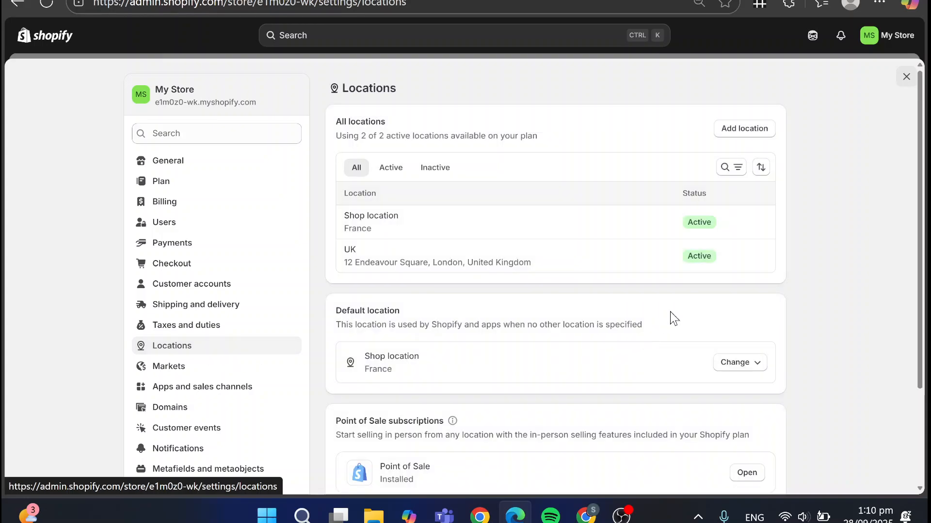
pyautogui.click(370, 222)
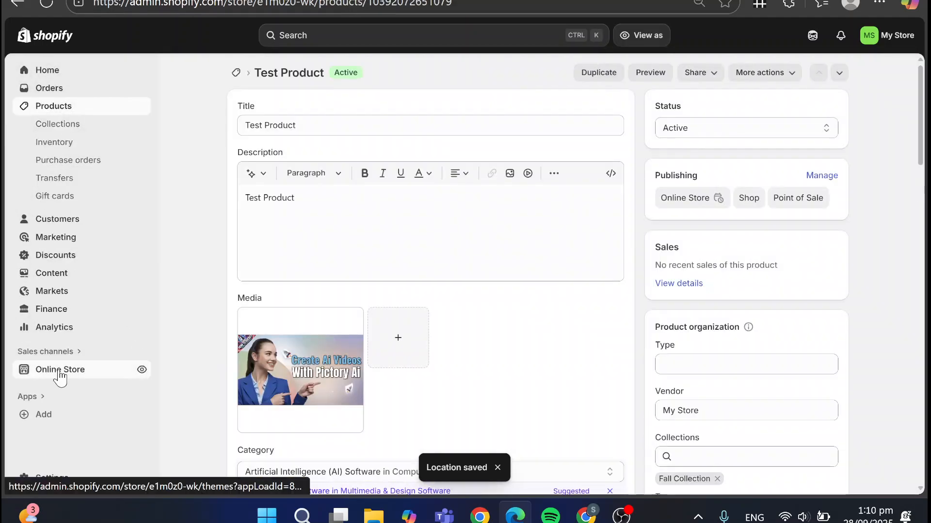
# Revisit the theme editor's product page preview, then return to the admin Home overview
pyautogui.click(68, 369)
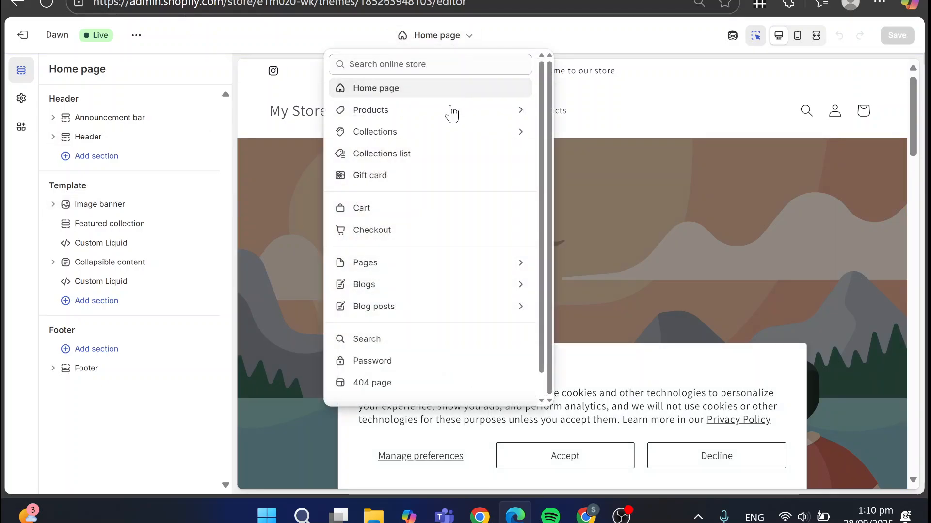
pyautogui.click(370, 110)
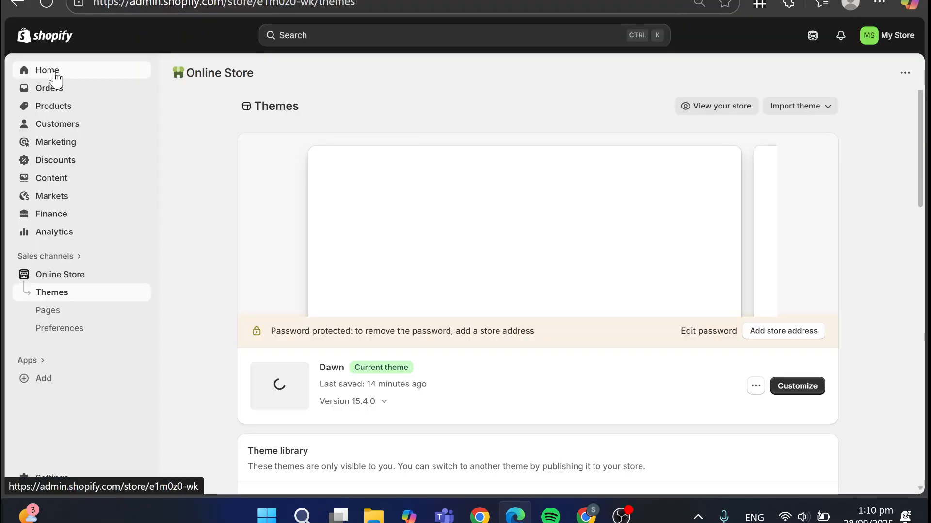
pyautogui.click(46, 70)
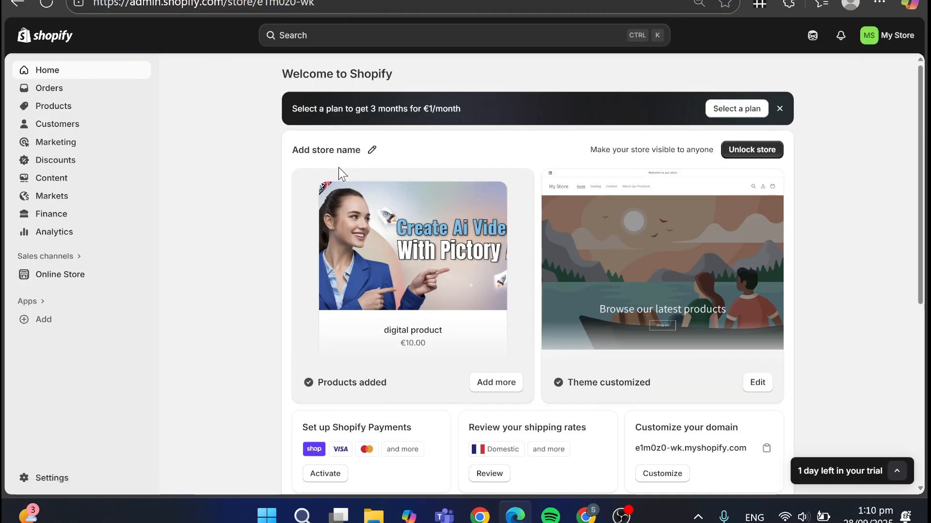